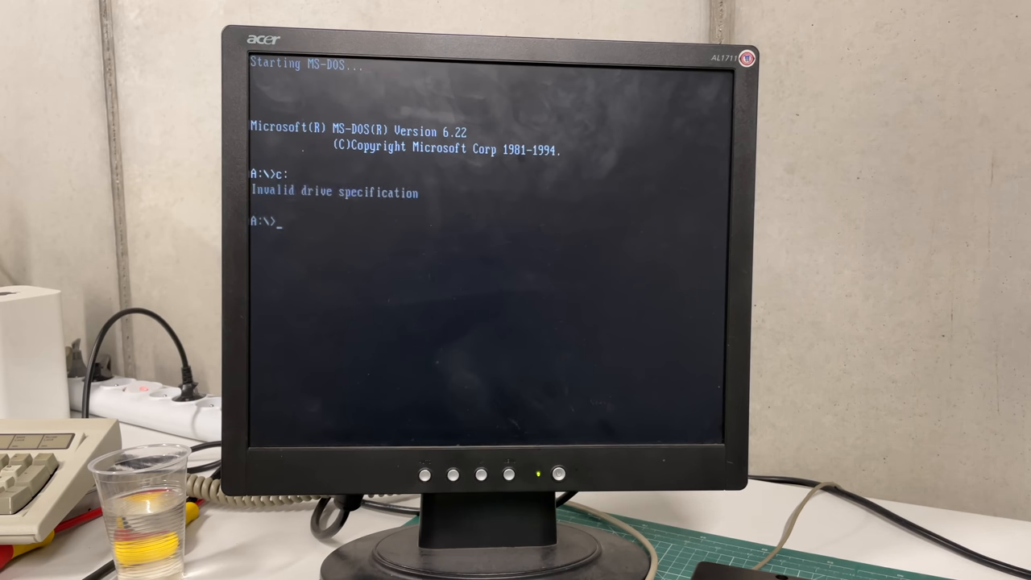
Step: Run FDISK from the A:\> prompt
text(fdi)
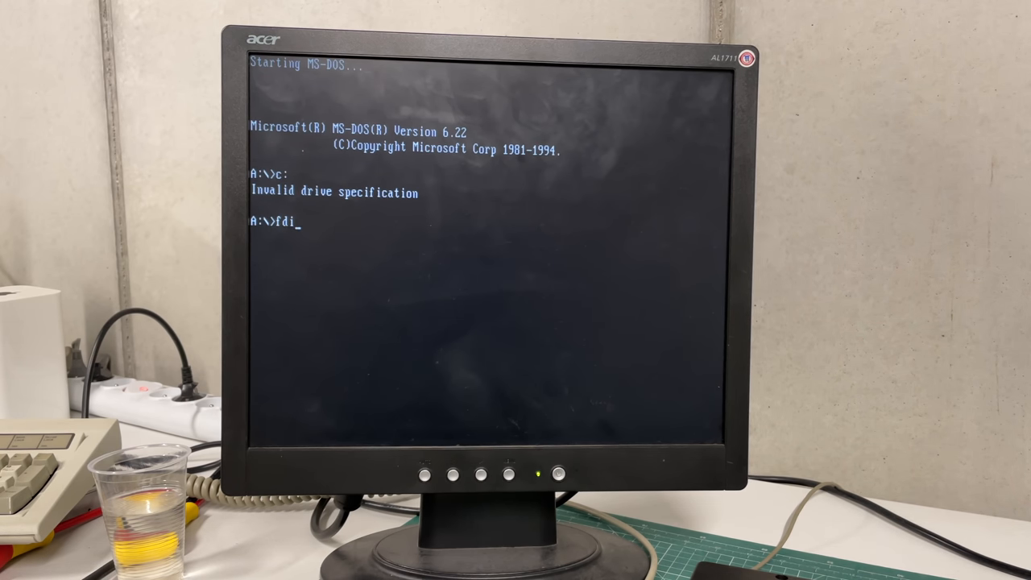
text(sk)
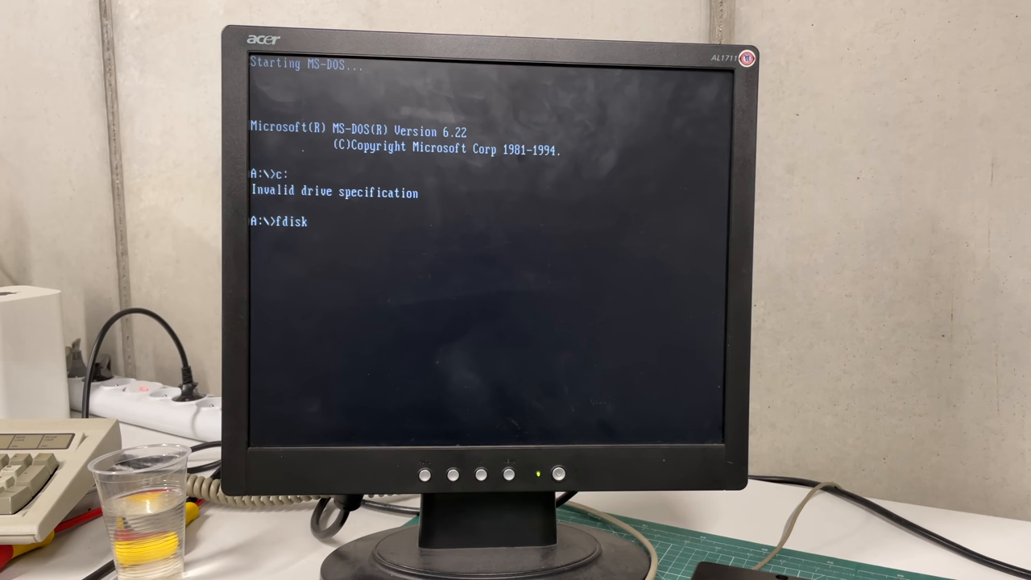
key(Enter)
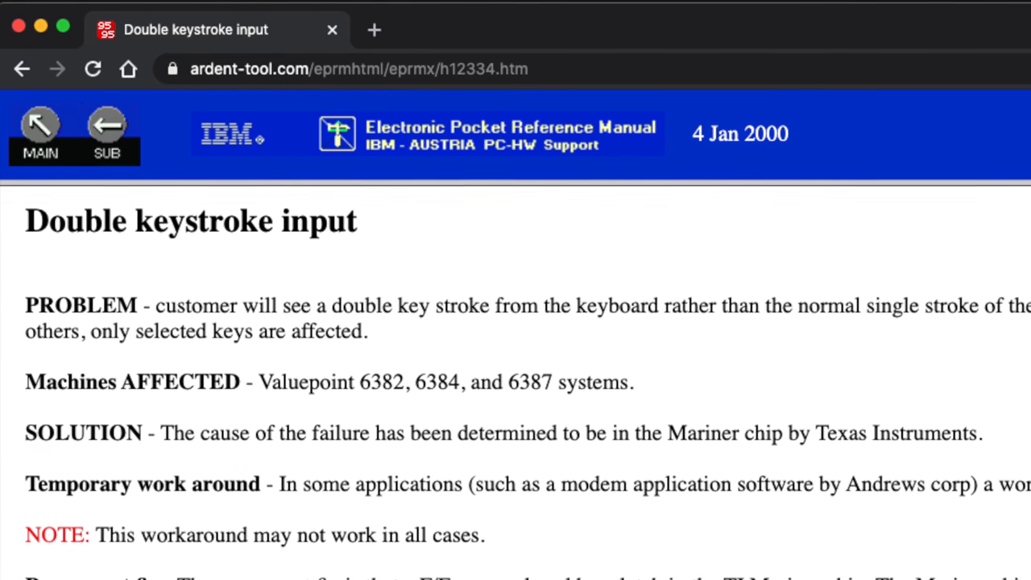
scroll(down, 3)
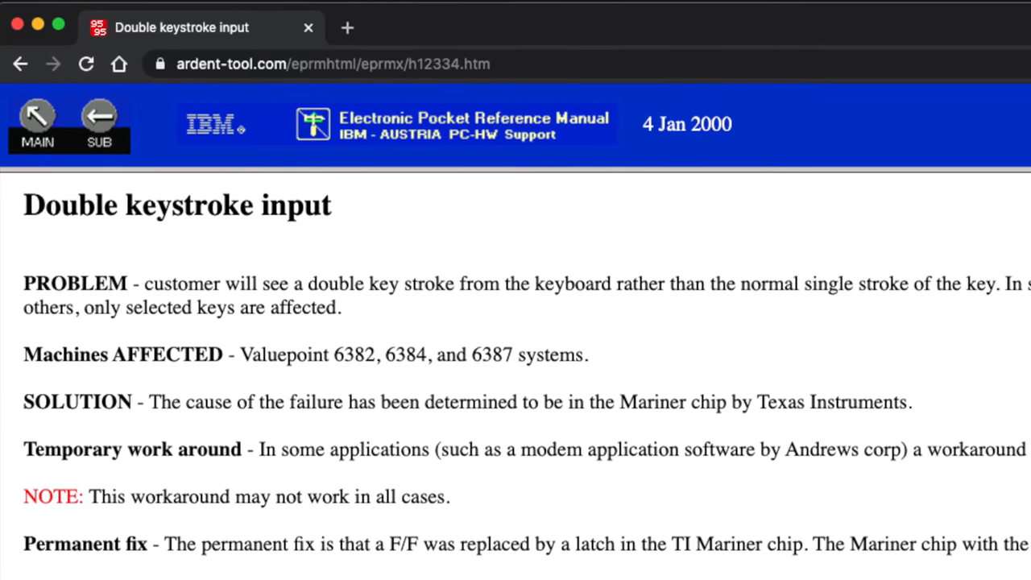
scroll(down, 3)
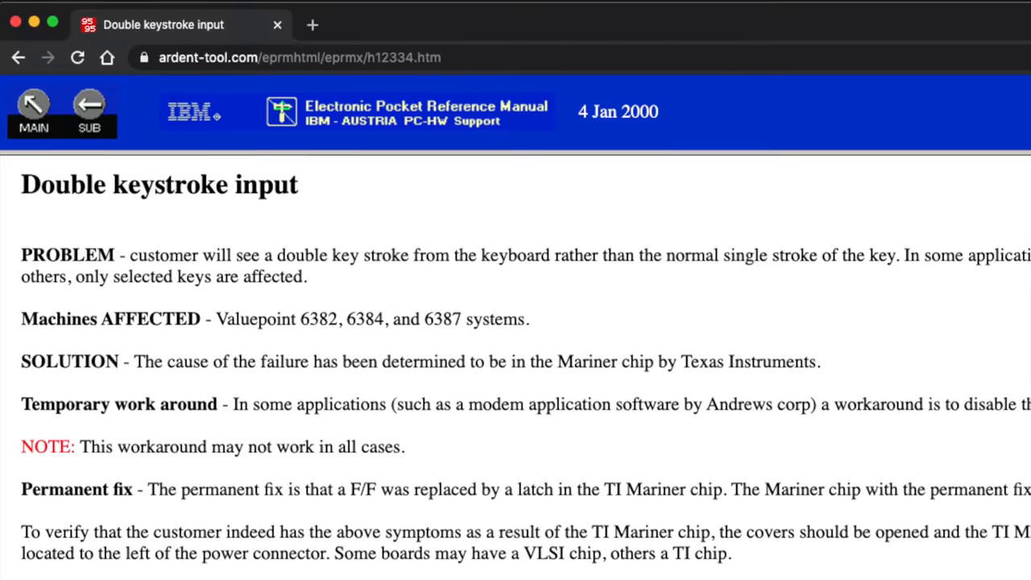
scroll(down, 3)
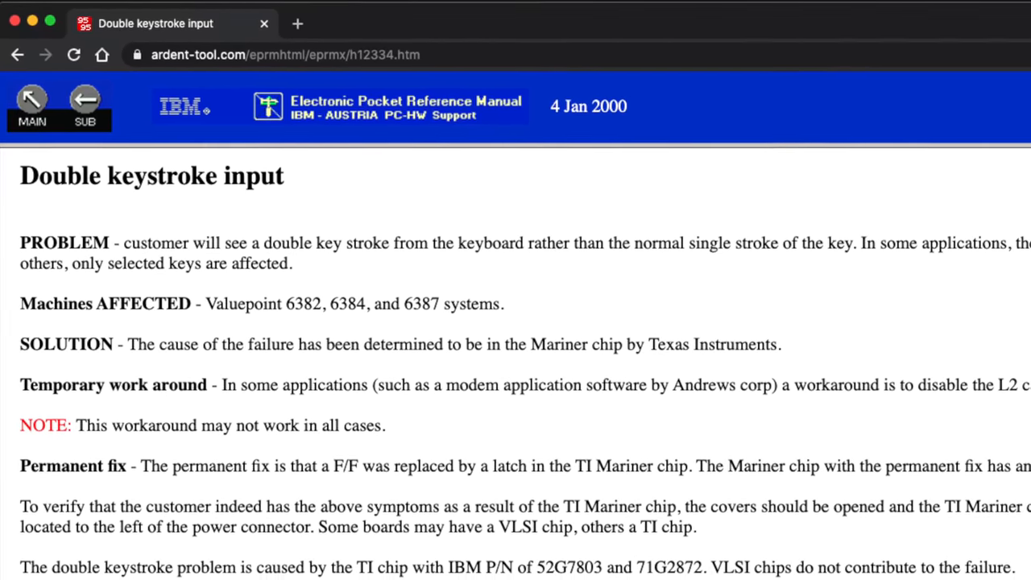
scroll(down, 3)
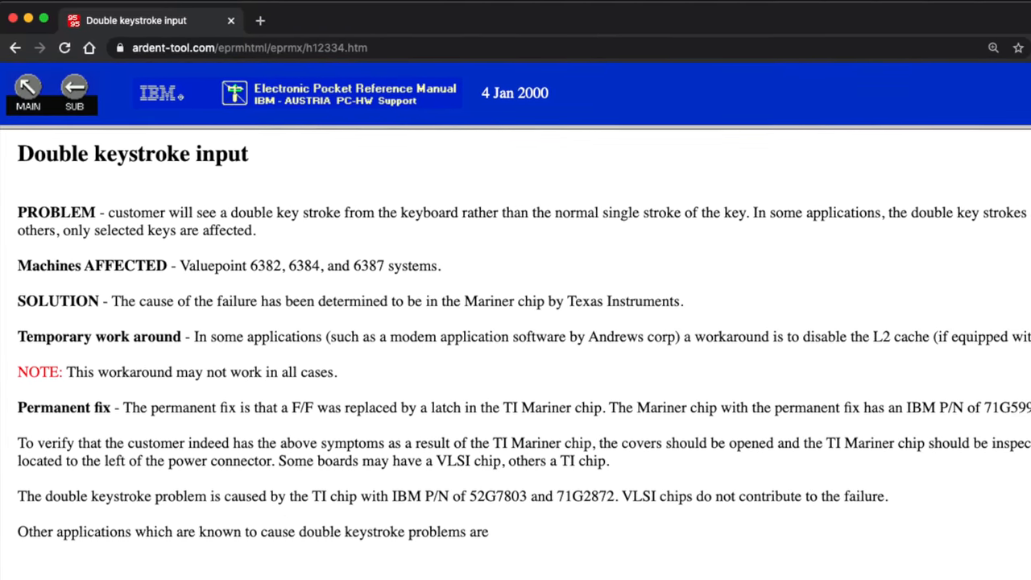
scroll(down, 3)
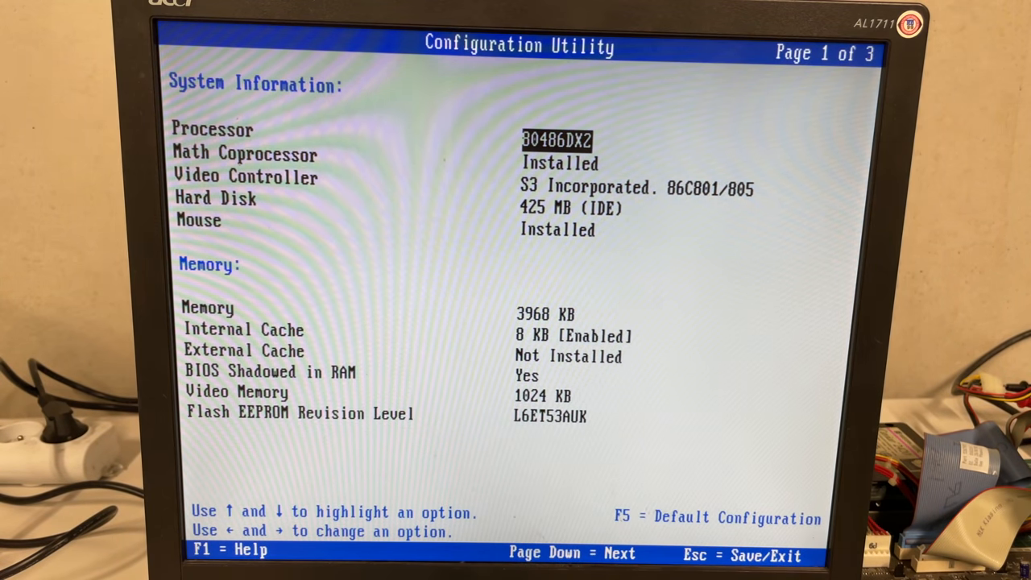
Step: Step through processor, coprocessor, video and memory entries to reach System Setup keyboard speed
key(Down)
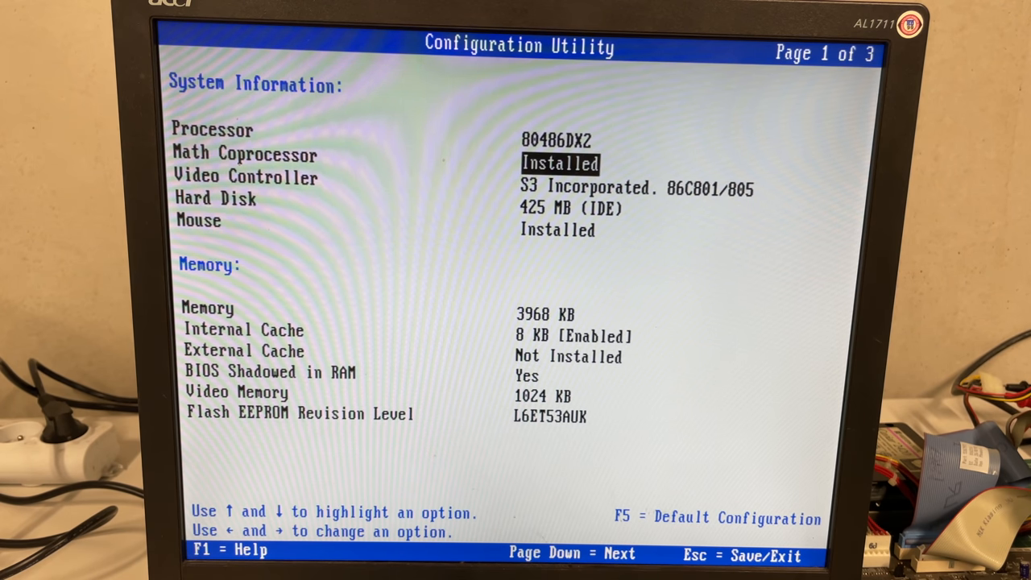
key(Down)
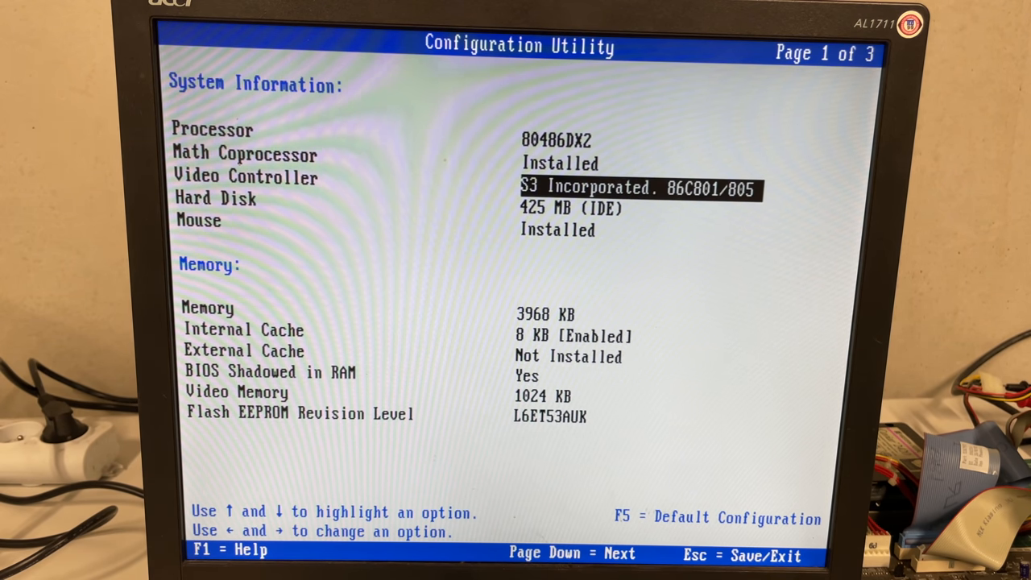
key(down)
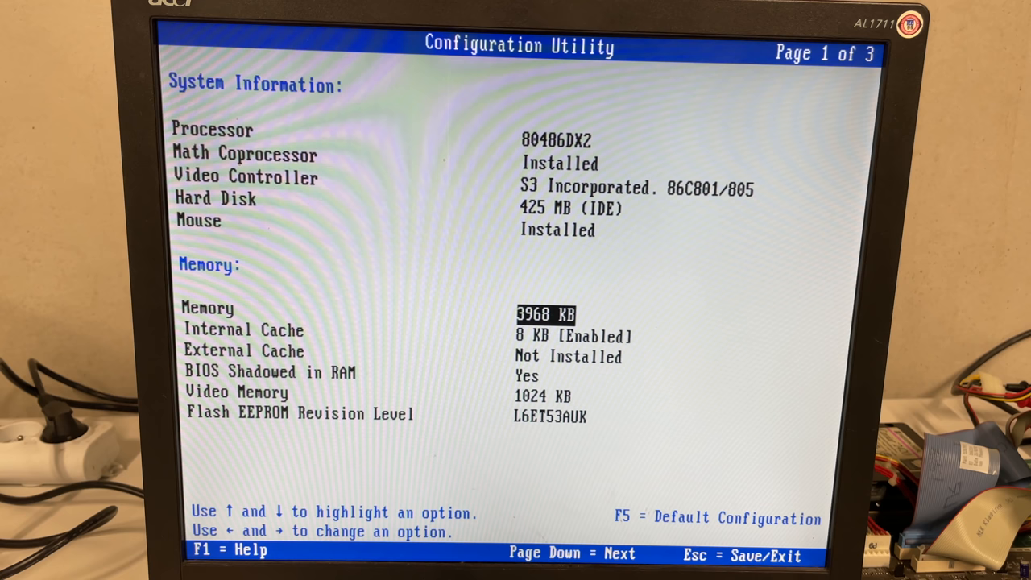
key(Down)
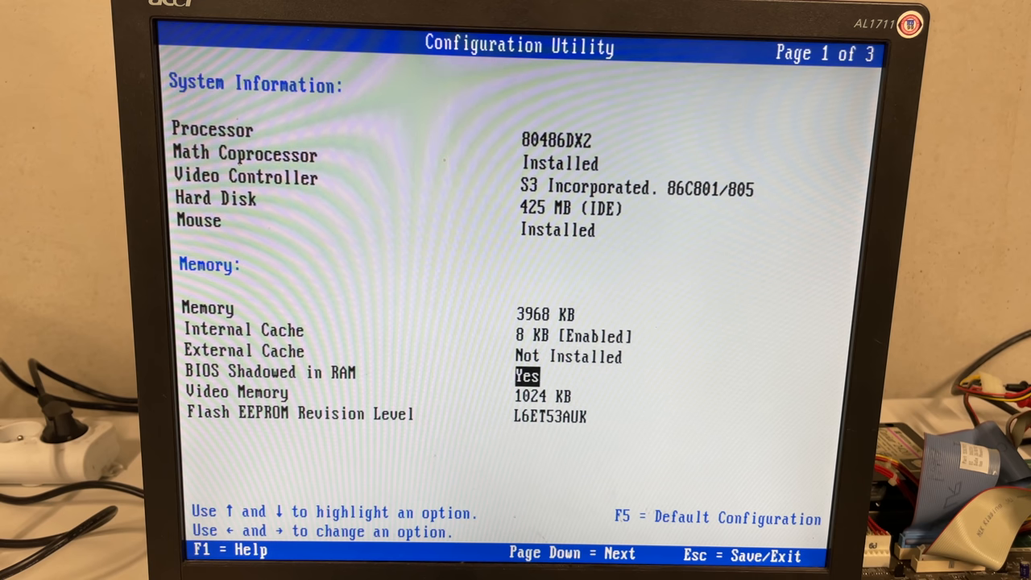
key(Down)
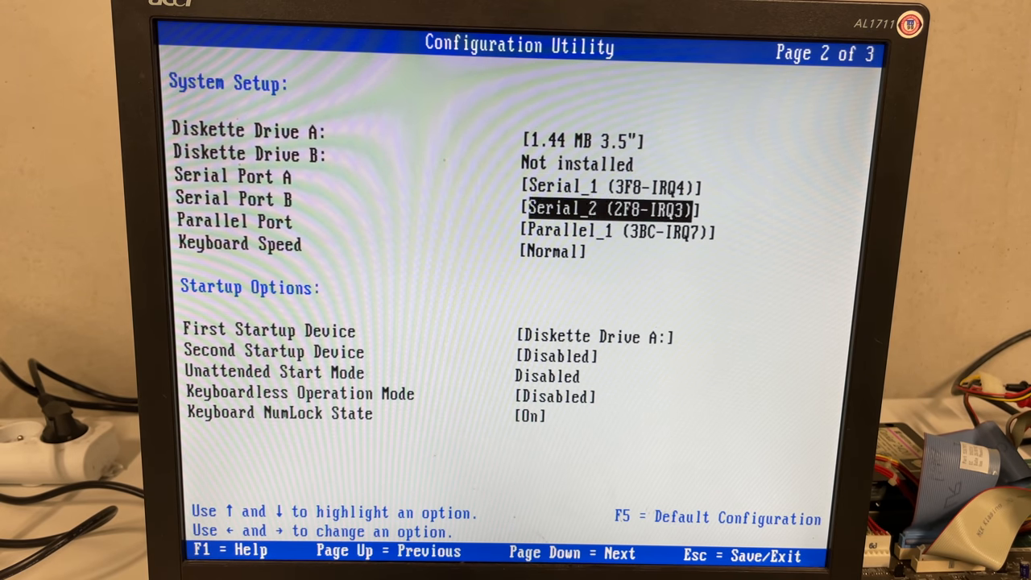
key(down)
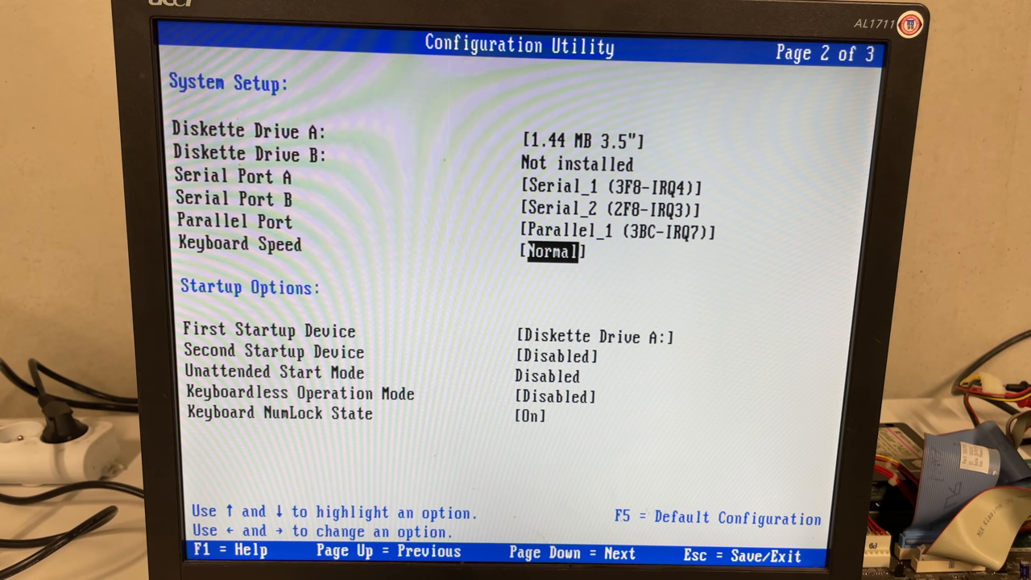
Step: Select Second Startup Device, then exit setup so the PC boots from diskette A
key(Down)
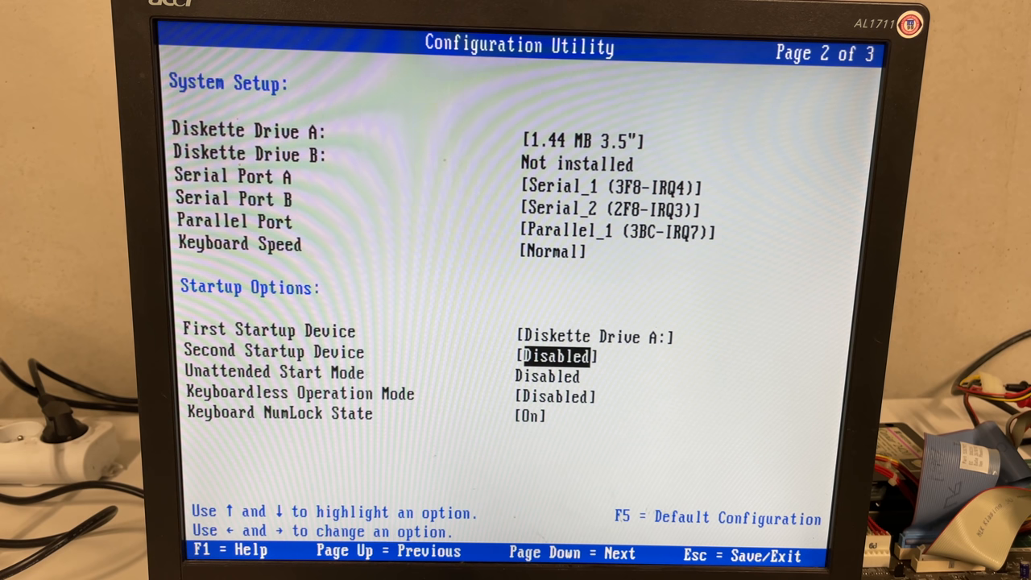
key(Page_Down)
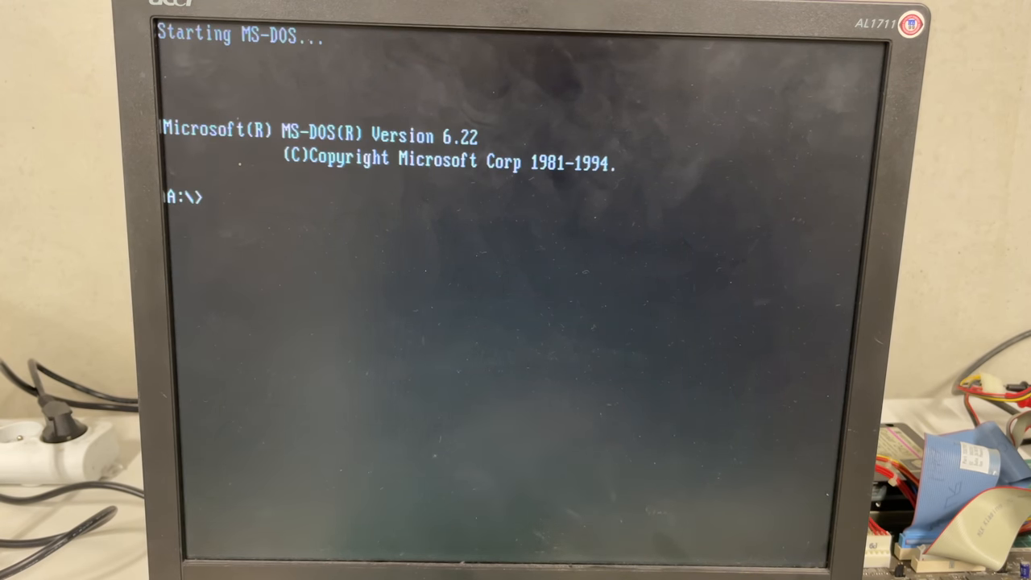
Step: Switch to drive C:, list its files and try changing into the NC directory
text(c:)
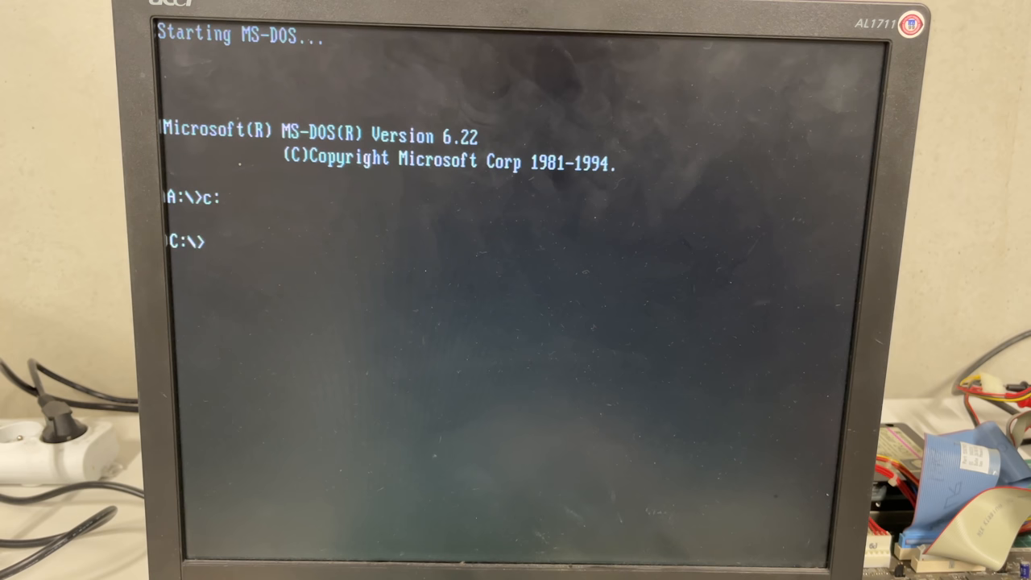
text(dir)
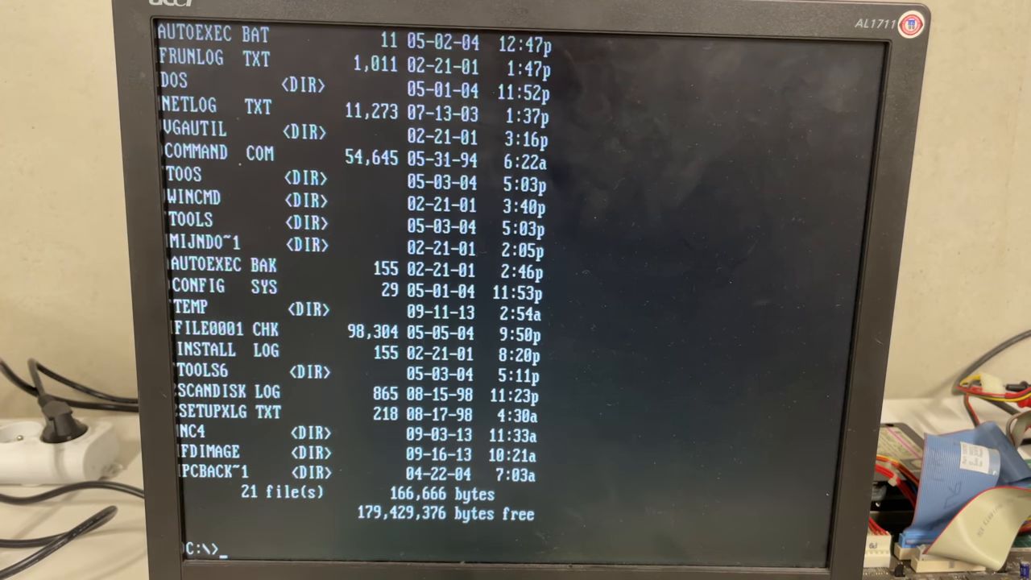
text(cd nc)
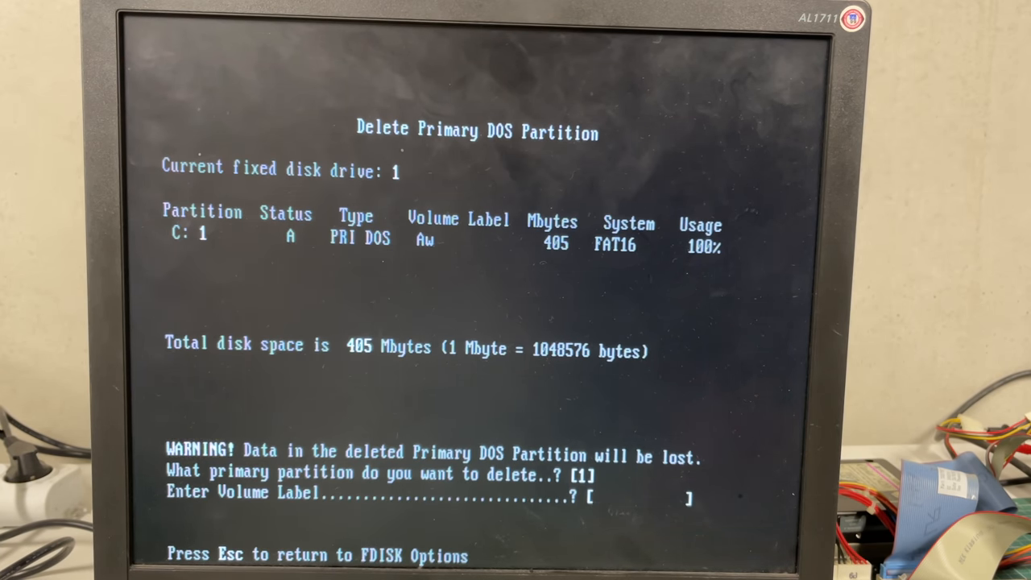
Step: Delete and recreate the 405 MB primary partition, then leave the partition information screen
text(A)
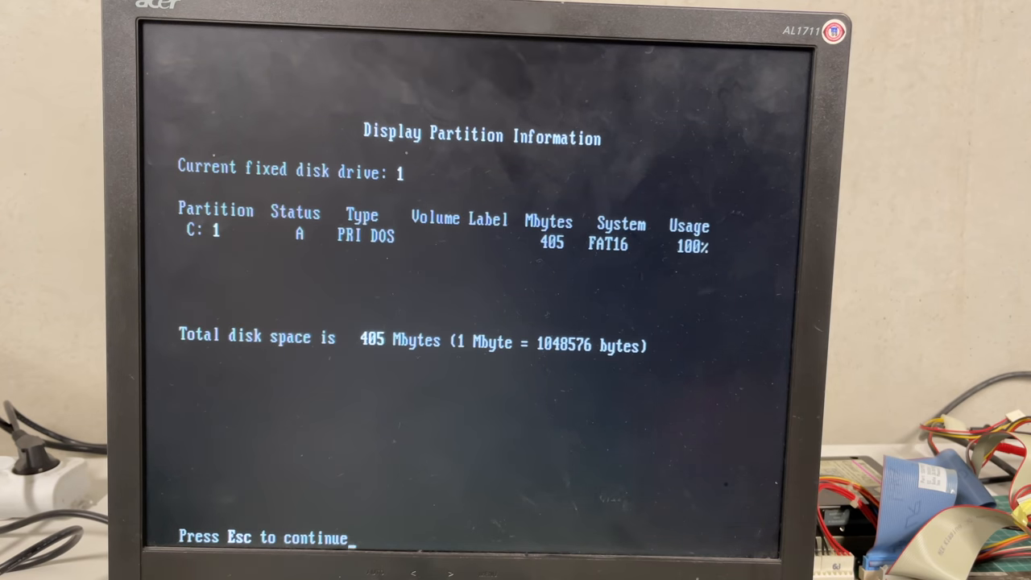
key(Escape)
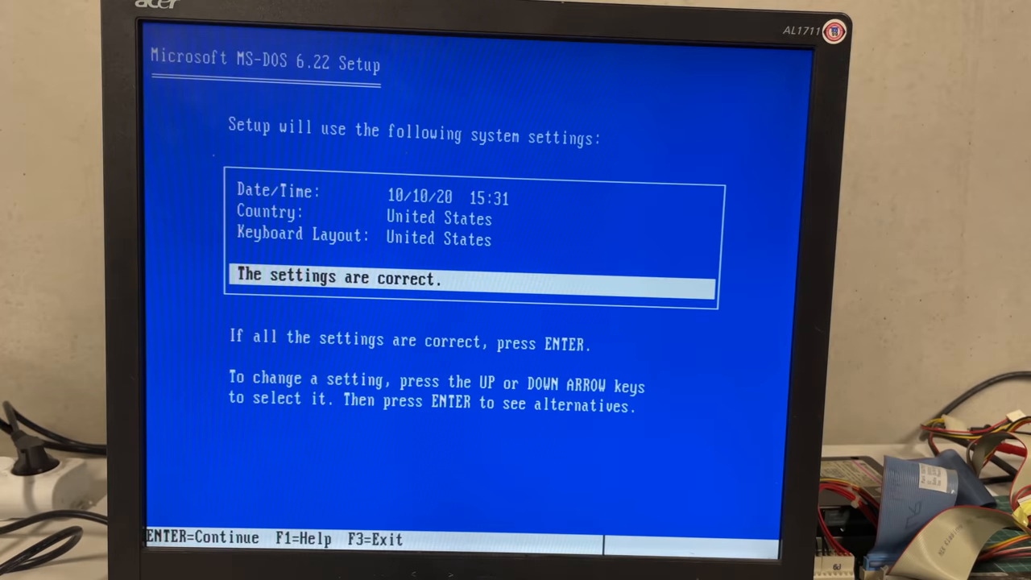
Step: Confirm date, country and keyboard settings, and continue installing through Setup Disks #2 and #3
key(enter)
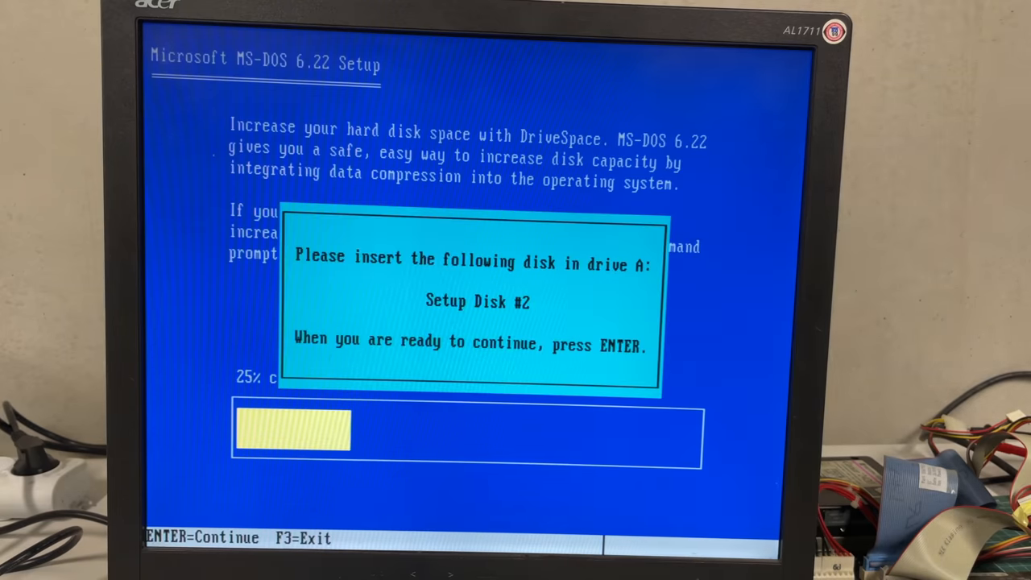
key(enter)
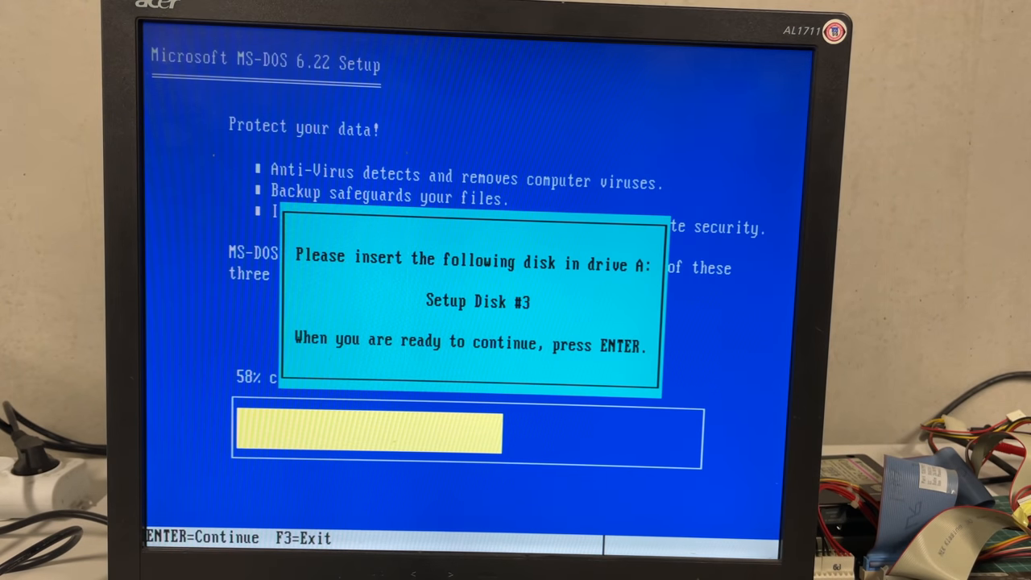
key(enter)
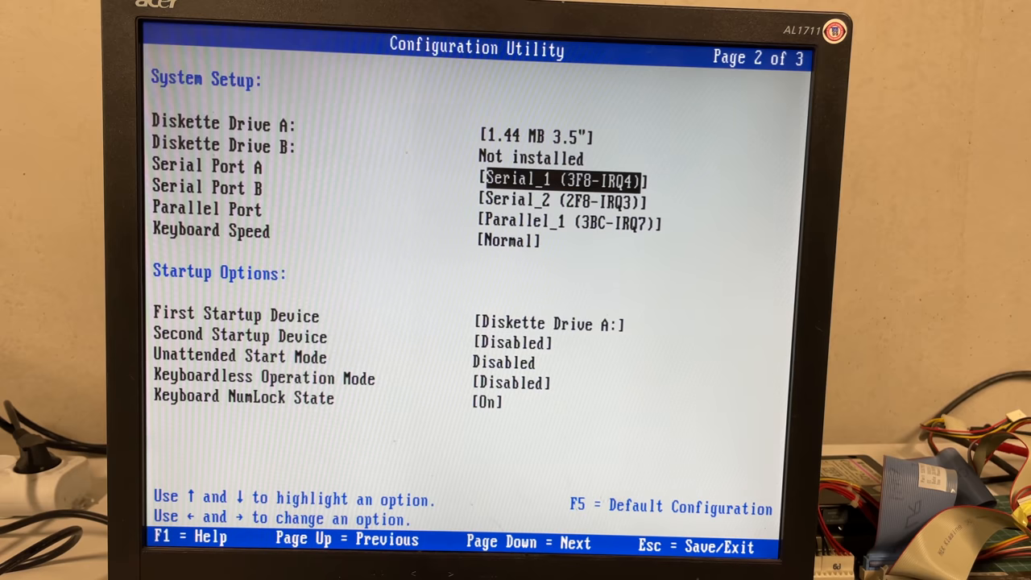
Step: Change the Second Startup Device, save and restart, booting MS-DOS from drive C
key(down)
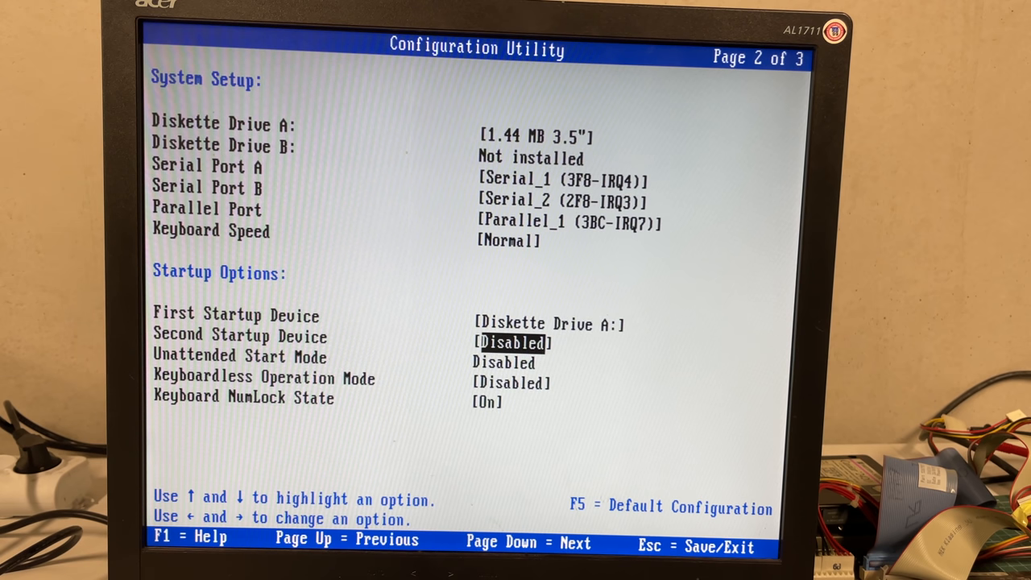
key(Right)
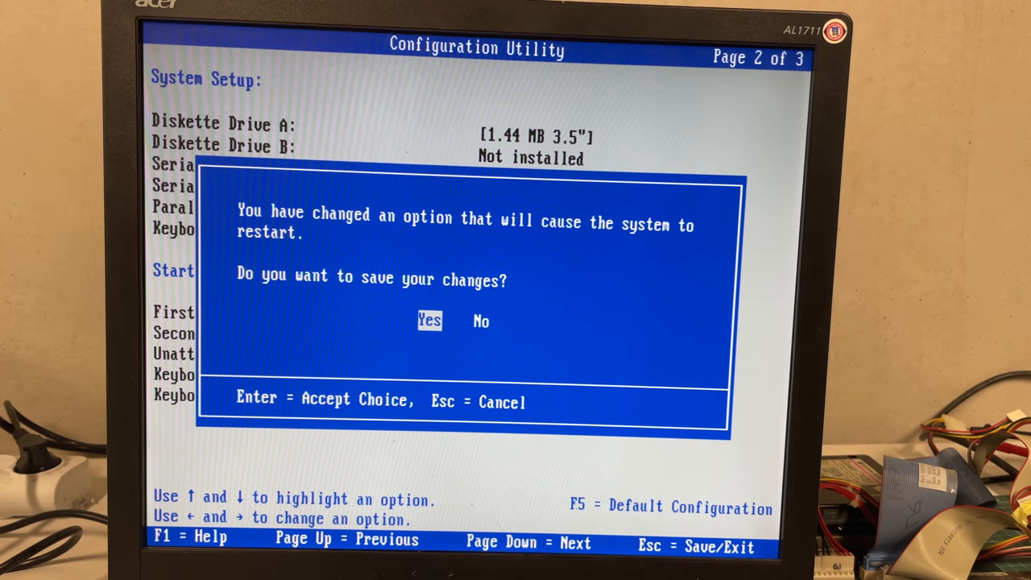
key(enter)
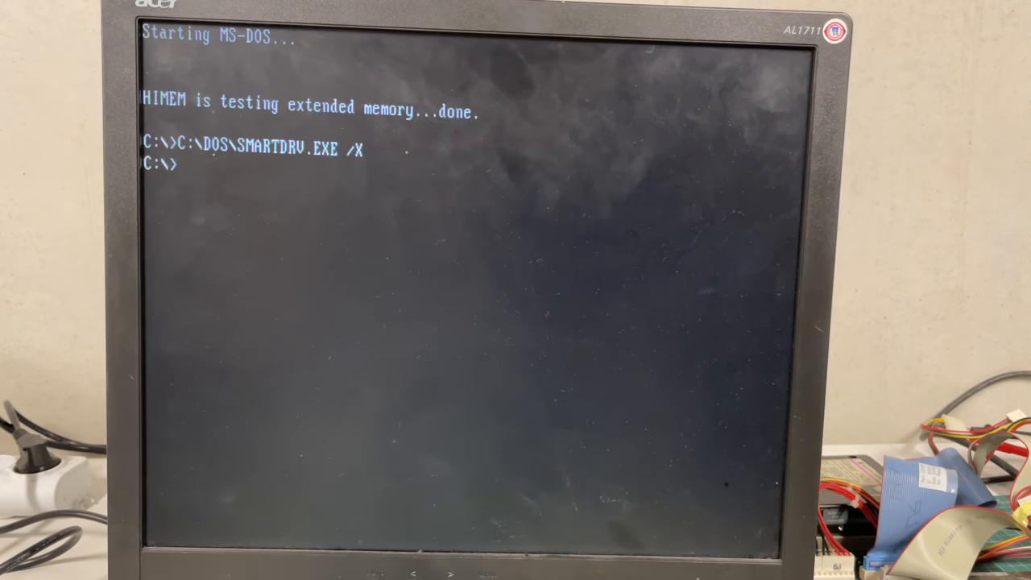
text(v)
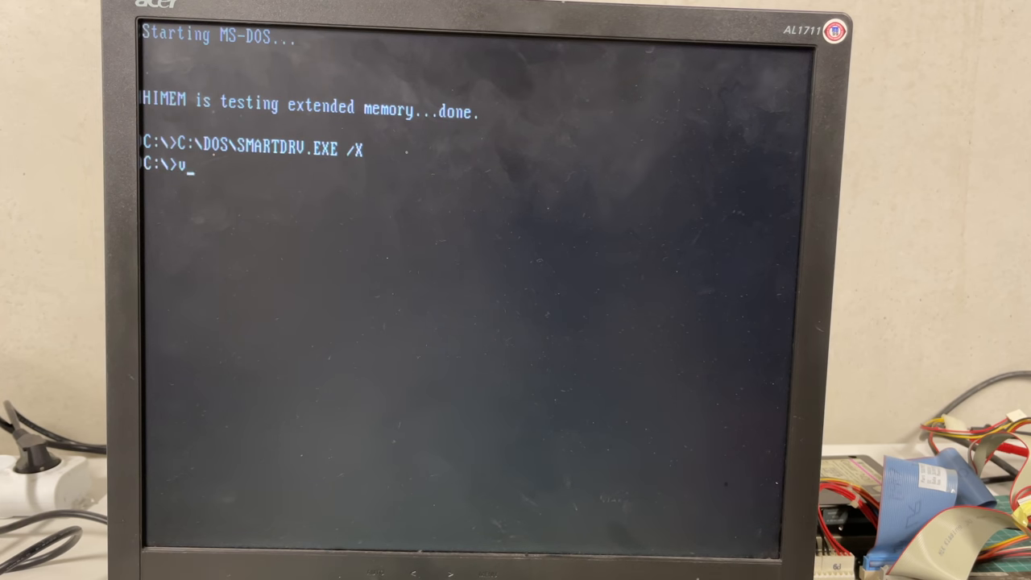